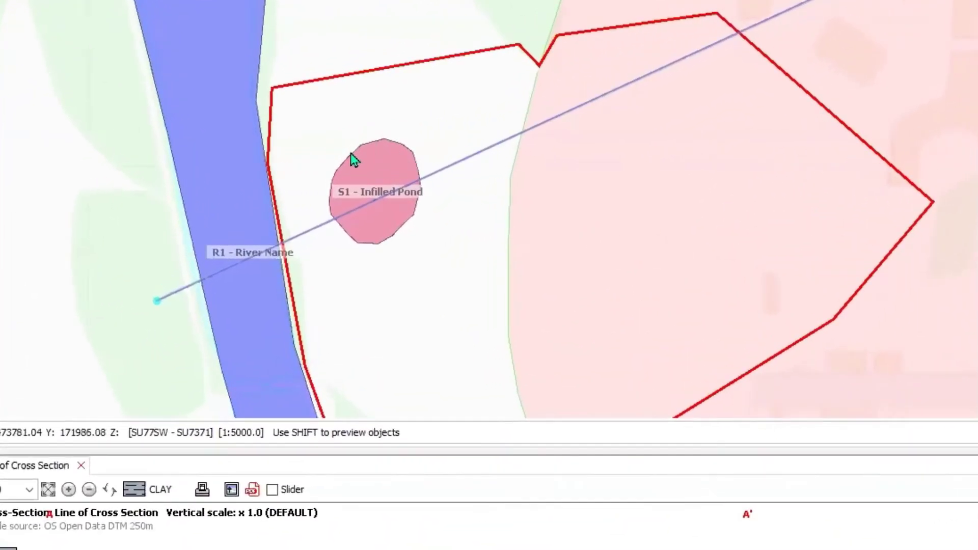
pyautogui.moveTo(396, 153)
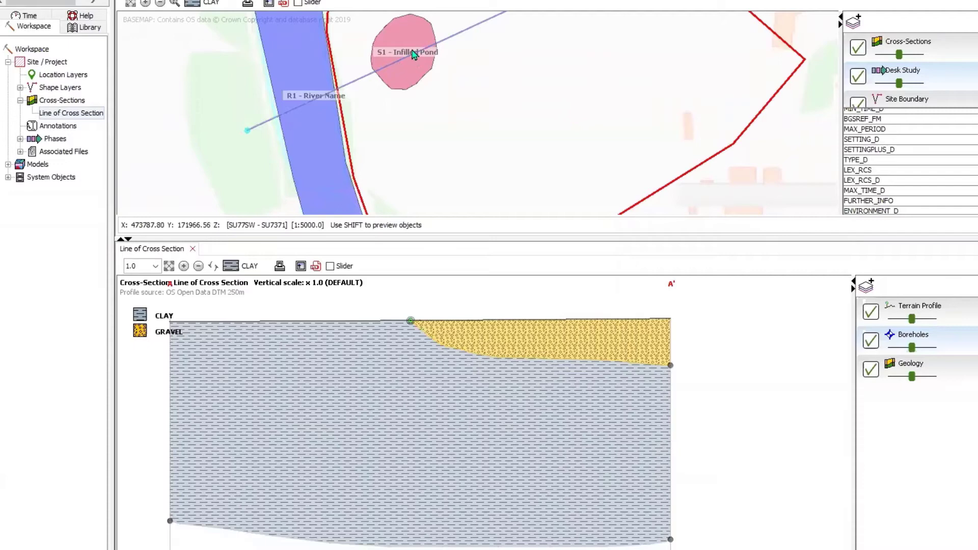
pyautogui.moveTo(352, 304)
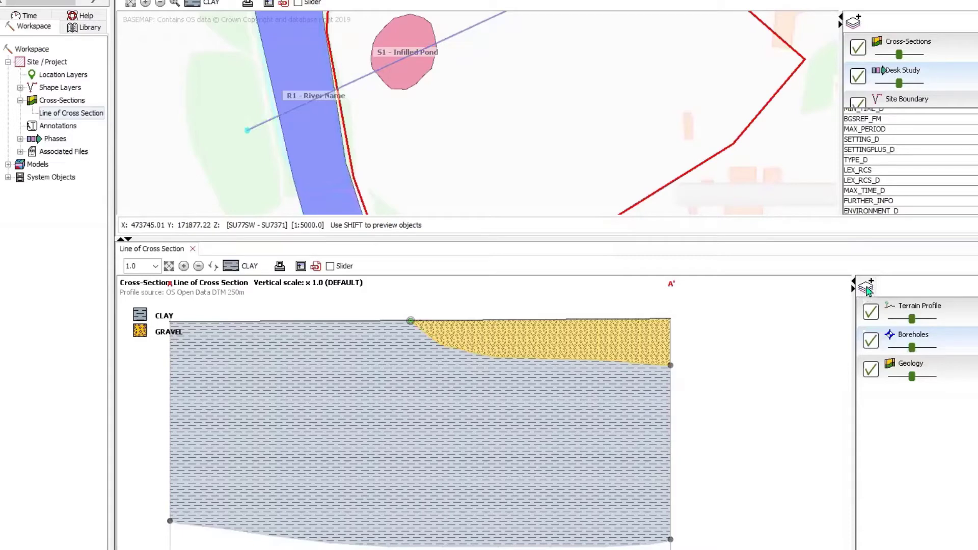
pyautogui.moveTo(753, 375)
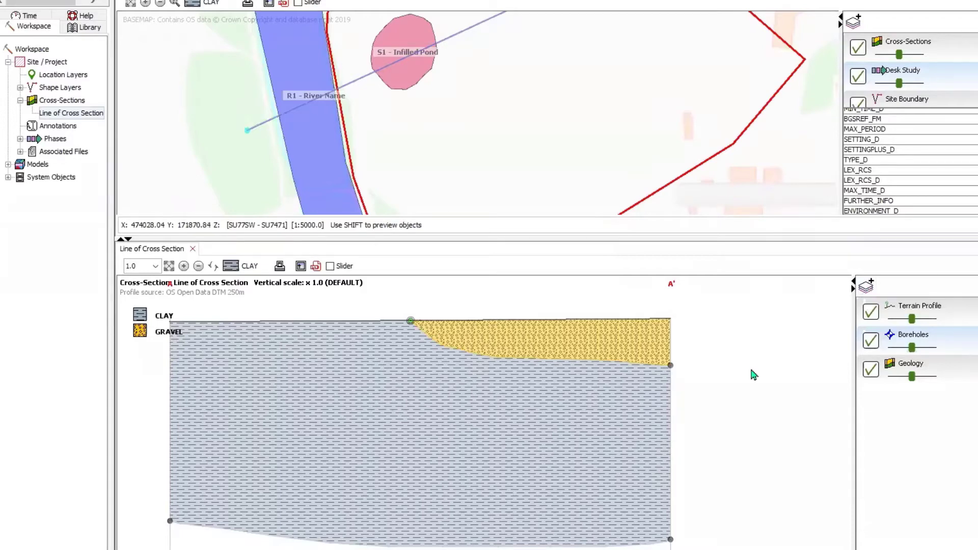
pyautogui.moveTo(384, 84)
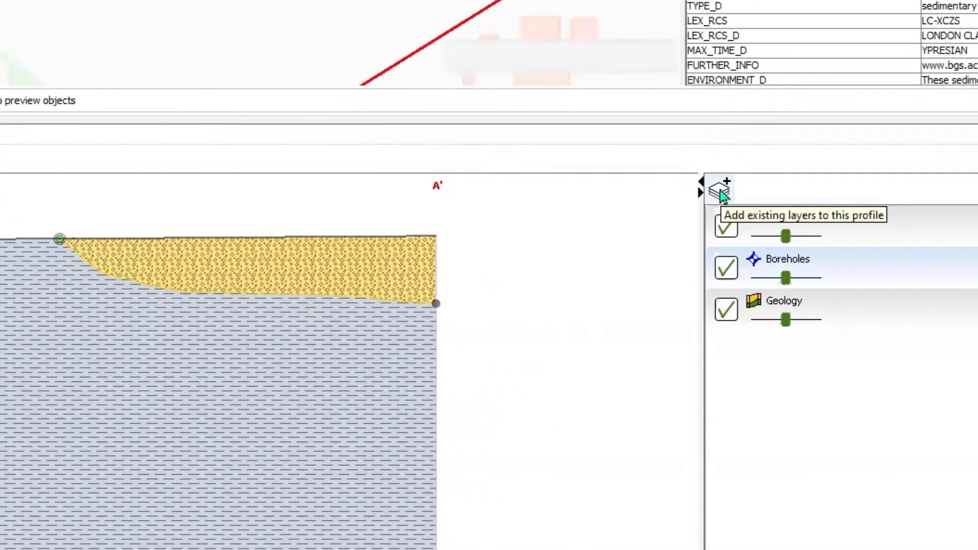
# Add the Markers layer to the profile with the attribute filter set to ALL.
pyautogui.click(718, 185)
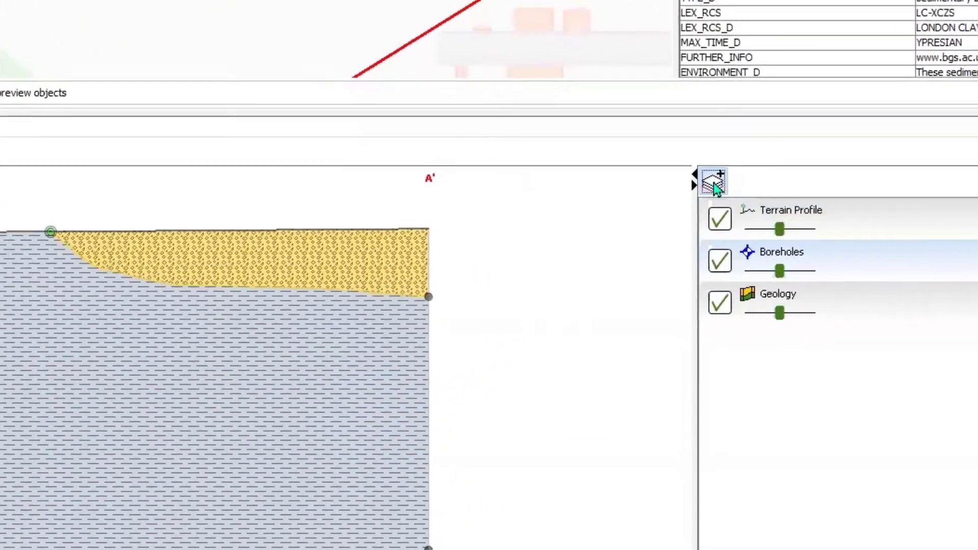
pyautogui.click(712, 181)
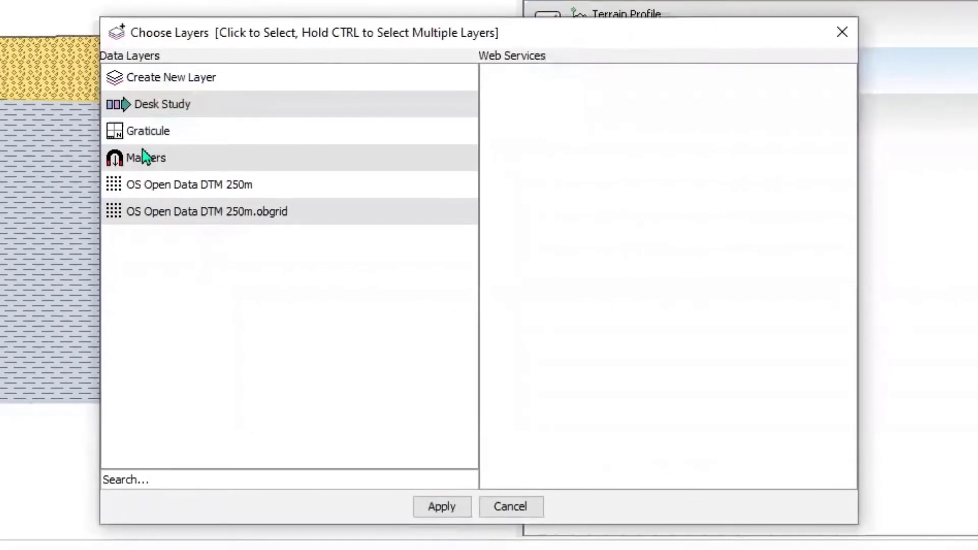
pyautogui.click(145, 158)
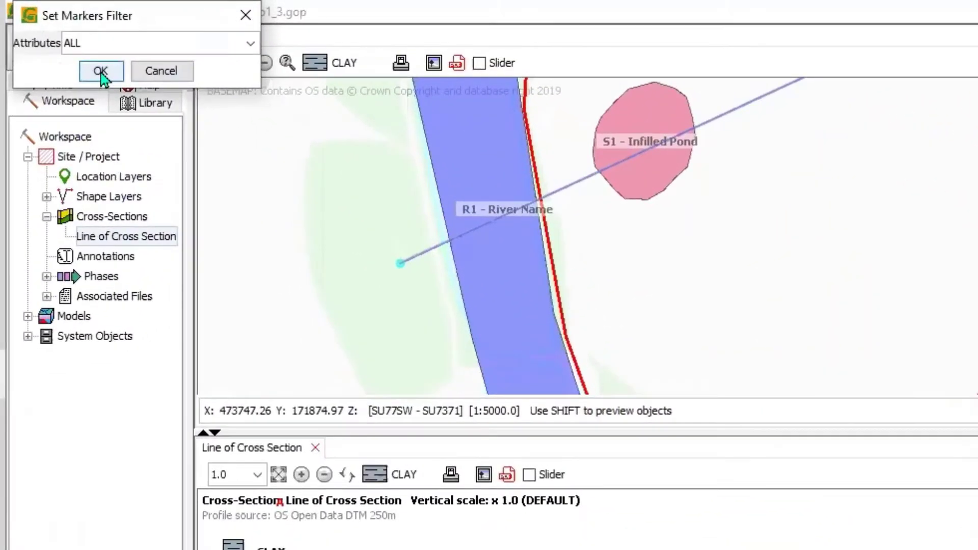
pyautogui.click(101, 70)
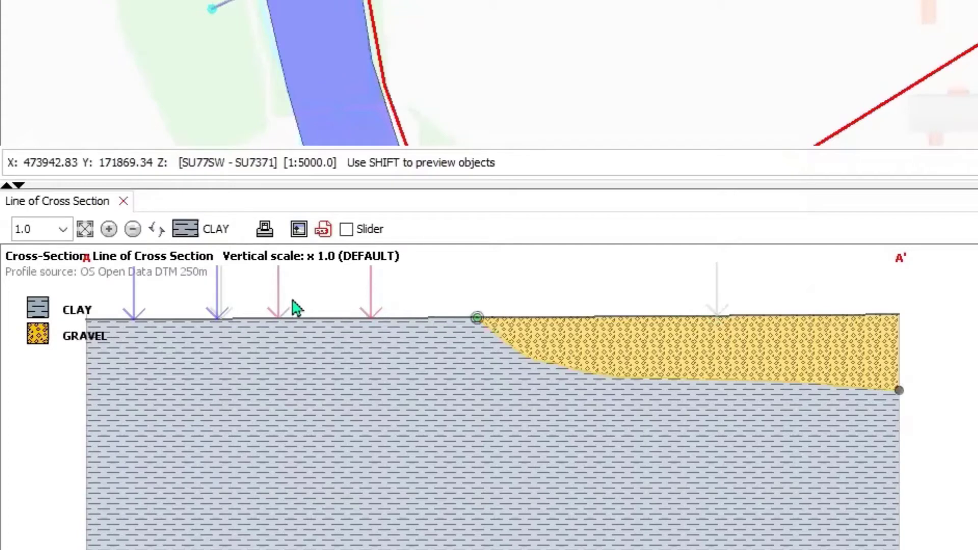
pyautogui.moveTo(281, 303)
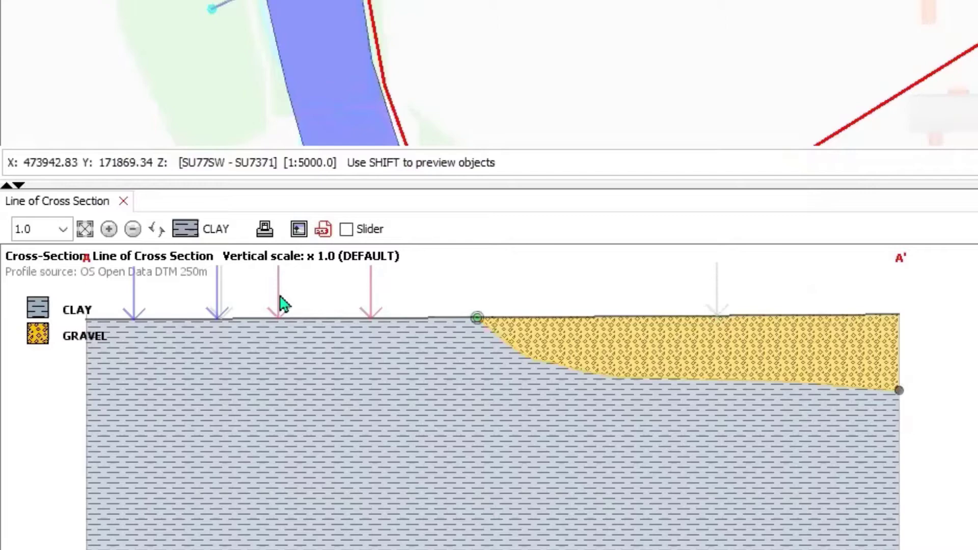
pyautogui.moveTo(184, 322)
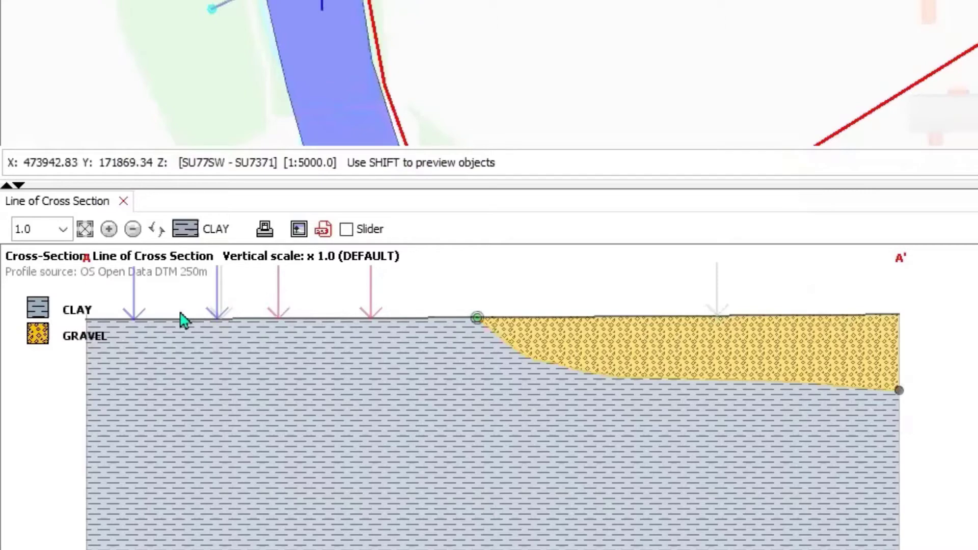
pyautogui.moveTo(209, 321)
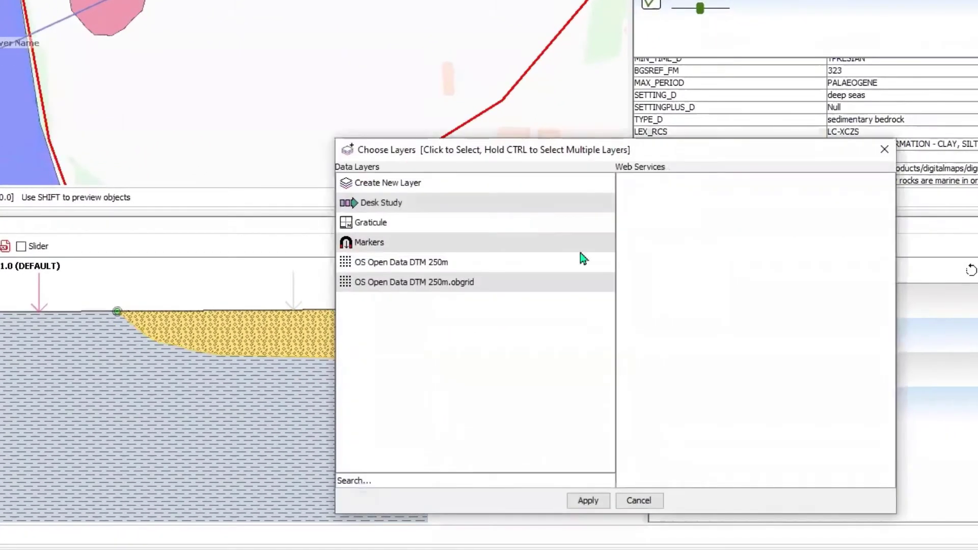
# Add the Desk Study layer and draw a river polygon between the blue markers, linked to Receptor R1 River Name.
pyautogui.click(381, 202)
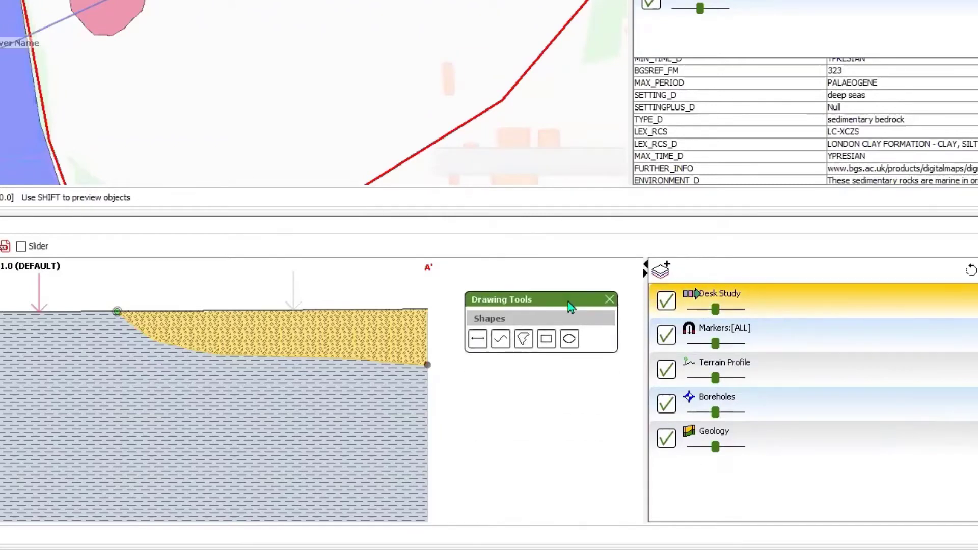
pyautogui.click(523, 339)
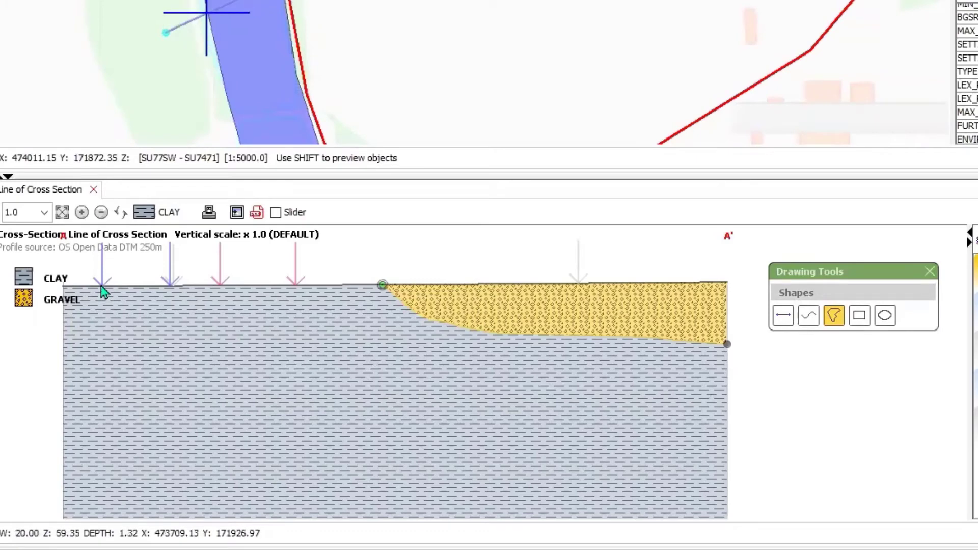
pyautogui.moveTo(103, 287); pyautogui.dragTo(116, 343)
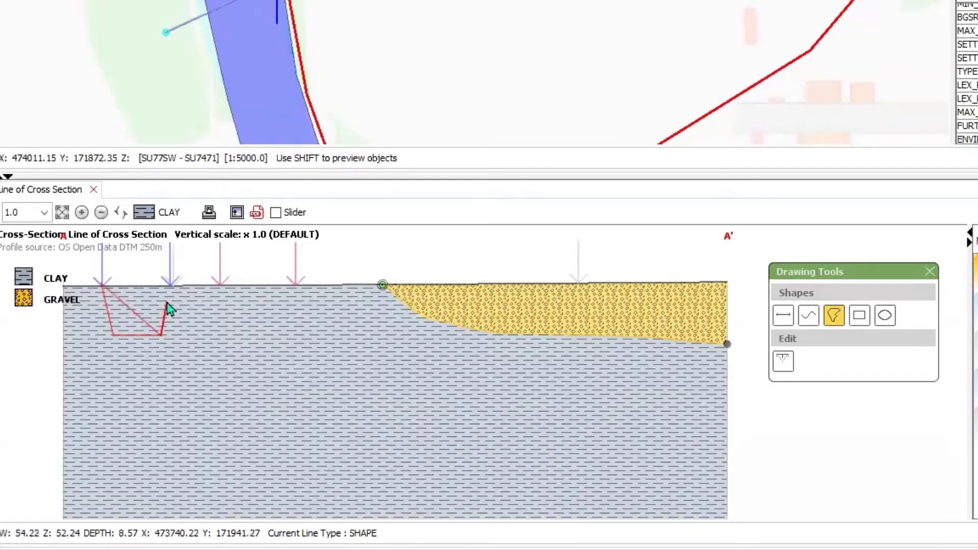
pyautogui.moveTo(168, 305); pyautogui.dragTo(174, 290)
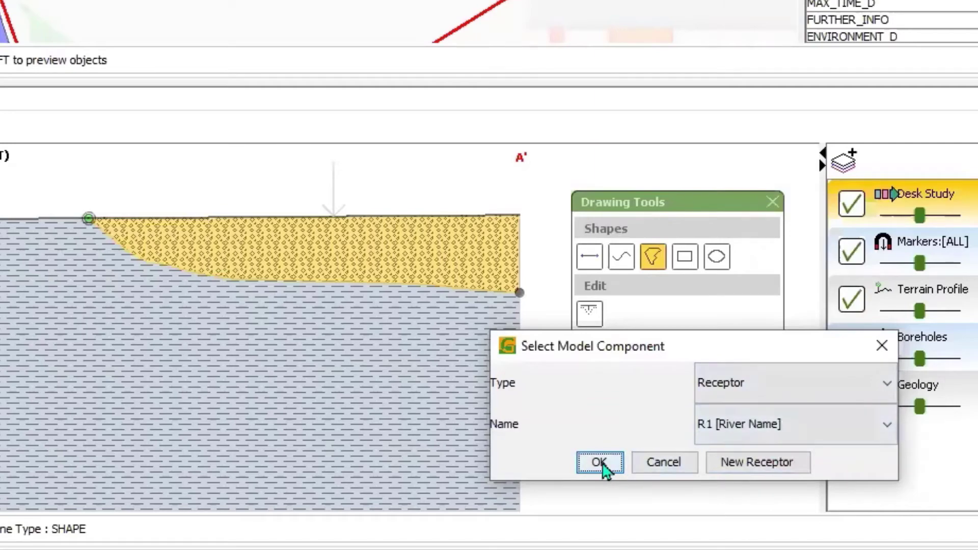
pyautogui.click(598, 462)
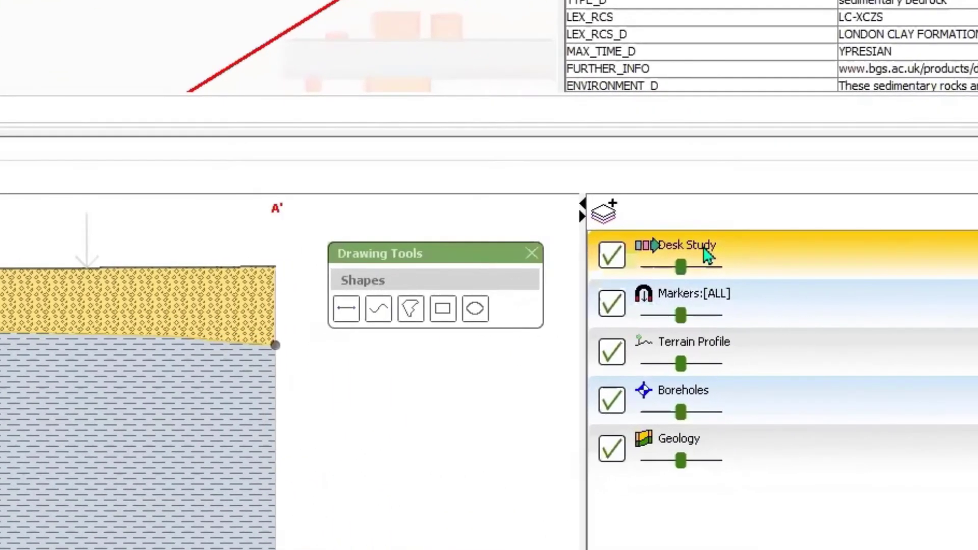
# Select the Desk Study layer to show the R1 River Name polygon.
pyautogui.click(410, 308)
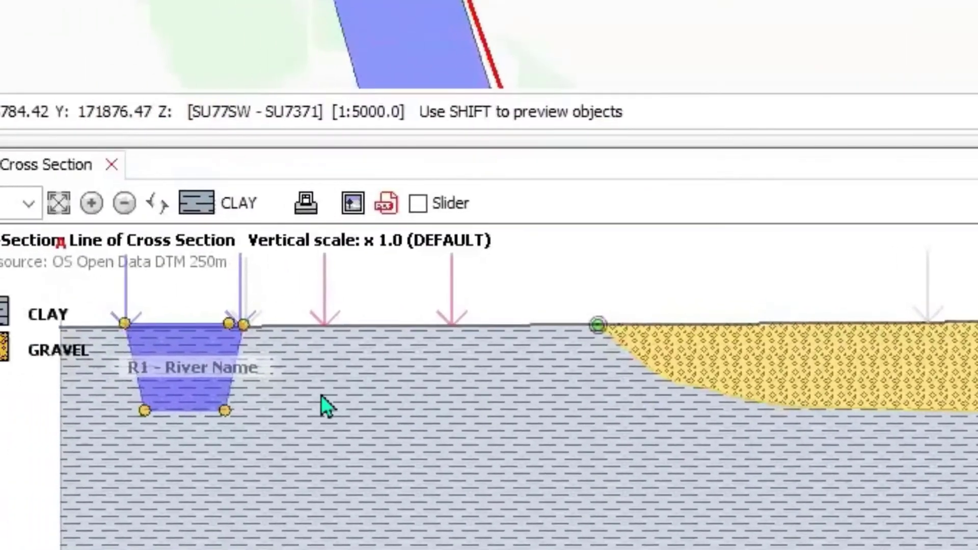
pyautogui.moveTo(324, 333)
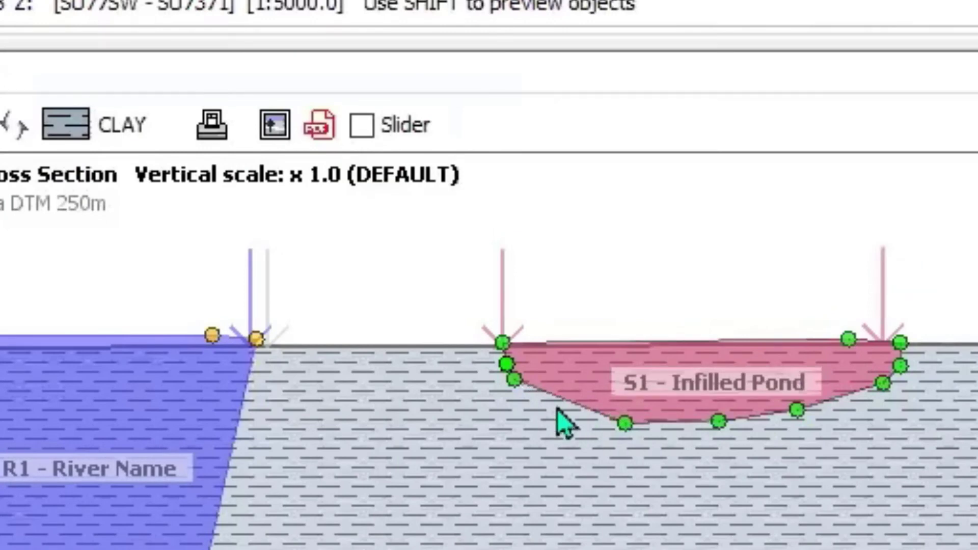
# Drag the S1 Infilled Pond's lower-left vertices deeper and curve its left edge into a bowl.
pyautogui.moveTo(511, 378); pyautogui.dragTo(561, 402)
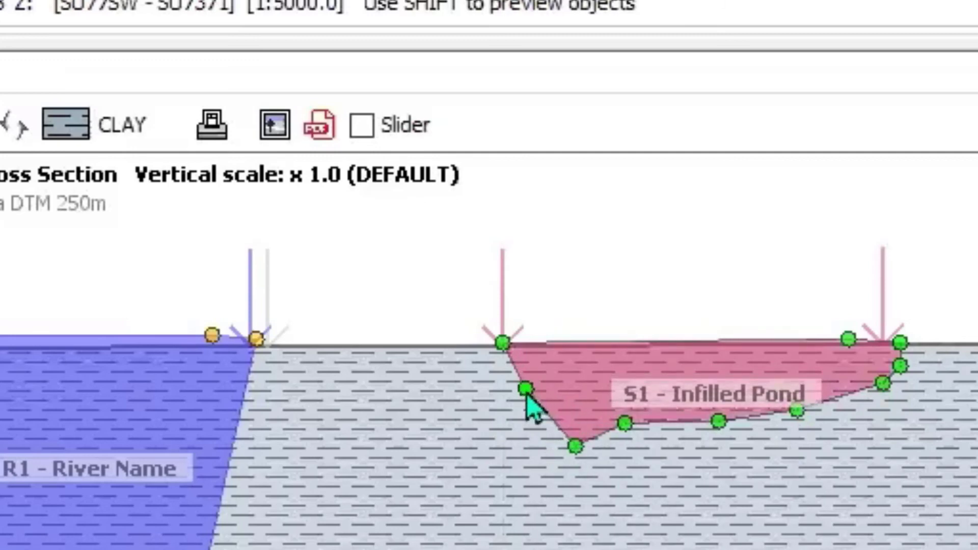
pyautogui.moveTo(527, 389); pyautogui.dragTo(568, 433)
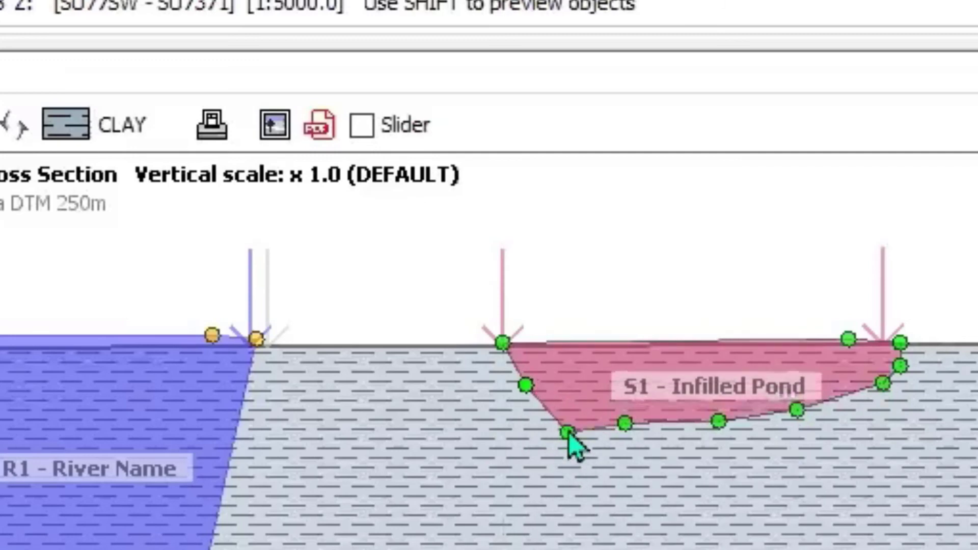
pyautogui.moveTo(571, 434); pyautogui.dragTo(559, 409)
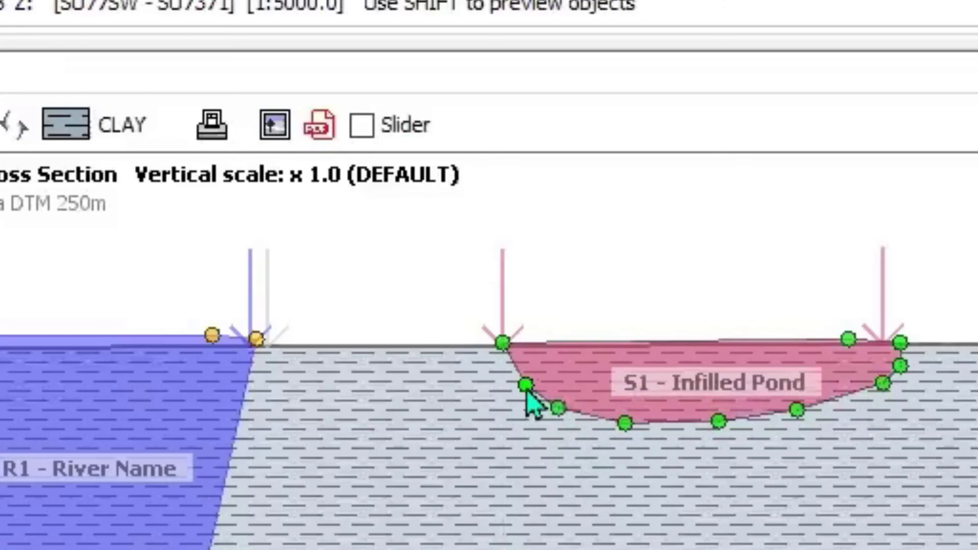